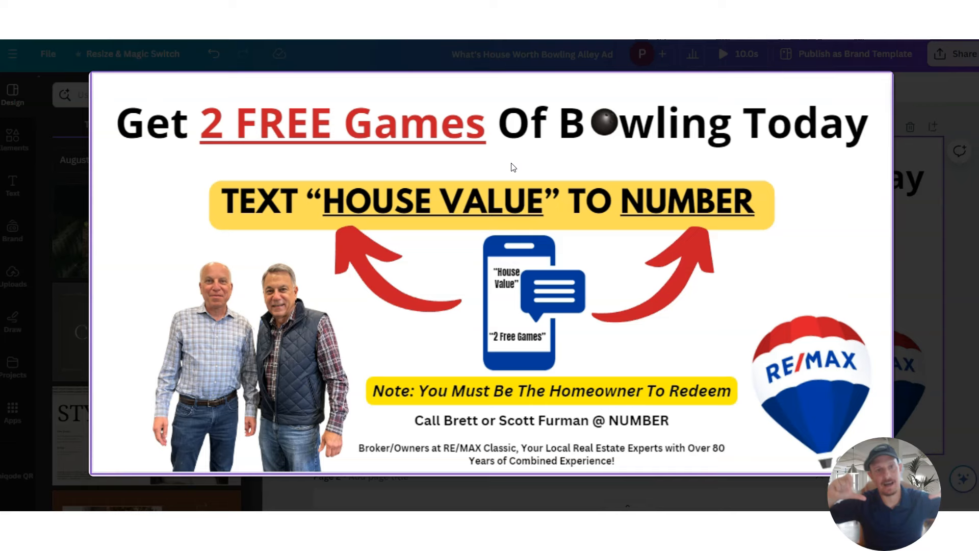
mouse_move(367, 169)
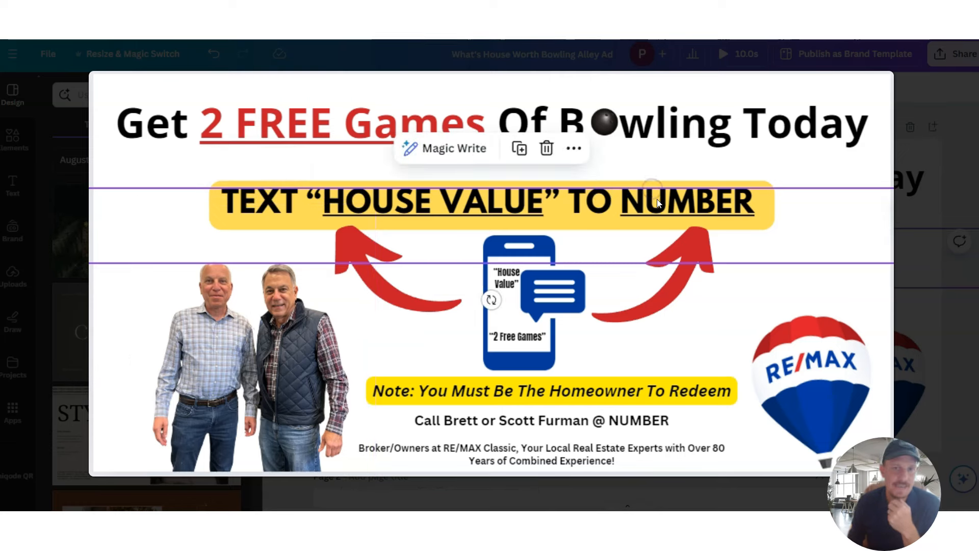
- Highlight the cashier-instruction sentence in the HouseValue text code auto-reply message
double_click(682, 202)
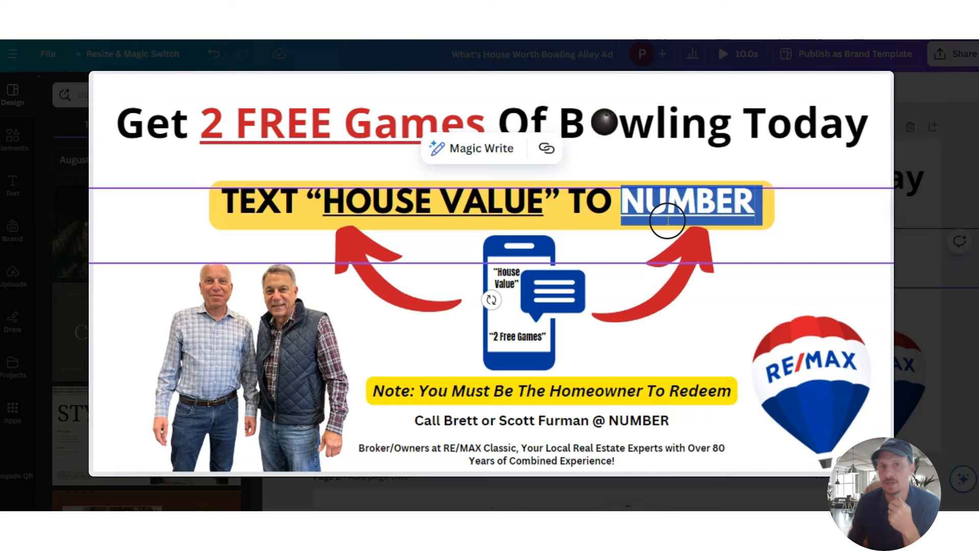
mouse_move(645, 254)
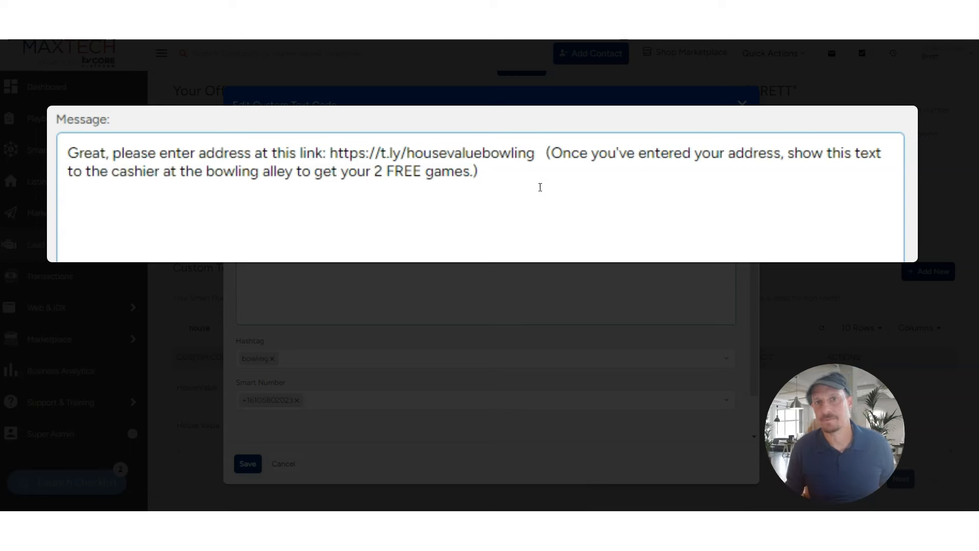
left_click(565, 155)
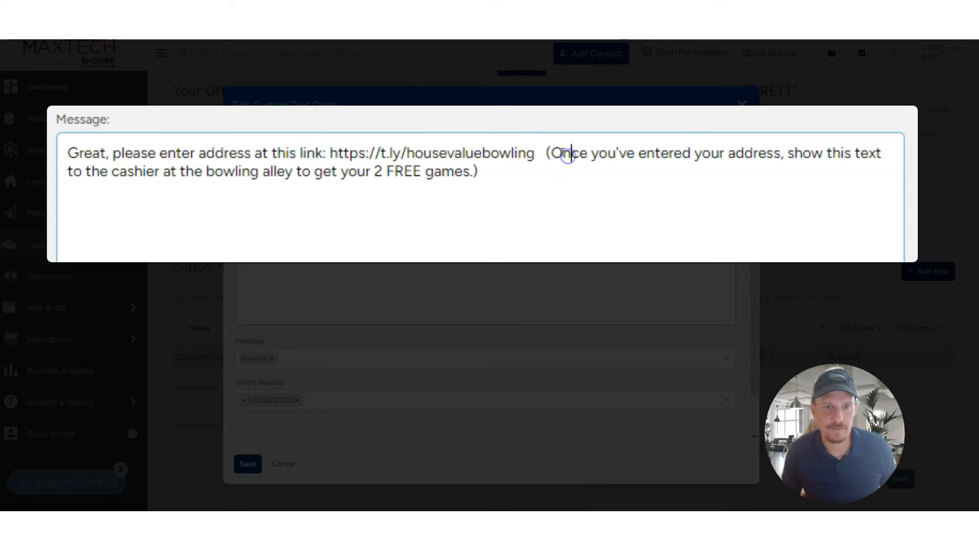
left_click_drag(562, 153, 372, 171)
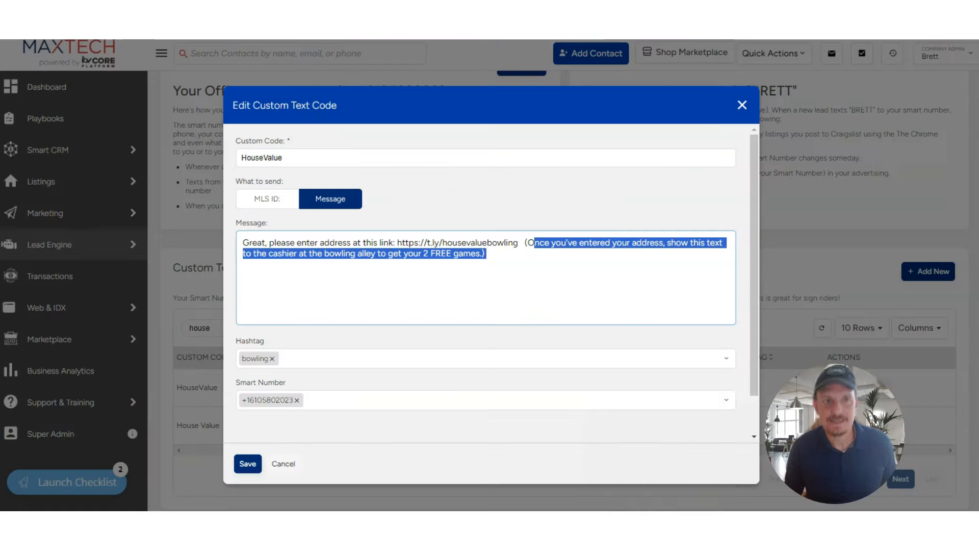
left_click(446, 242)
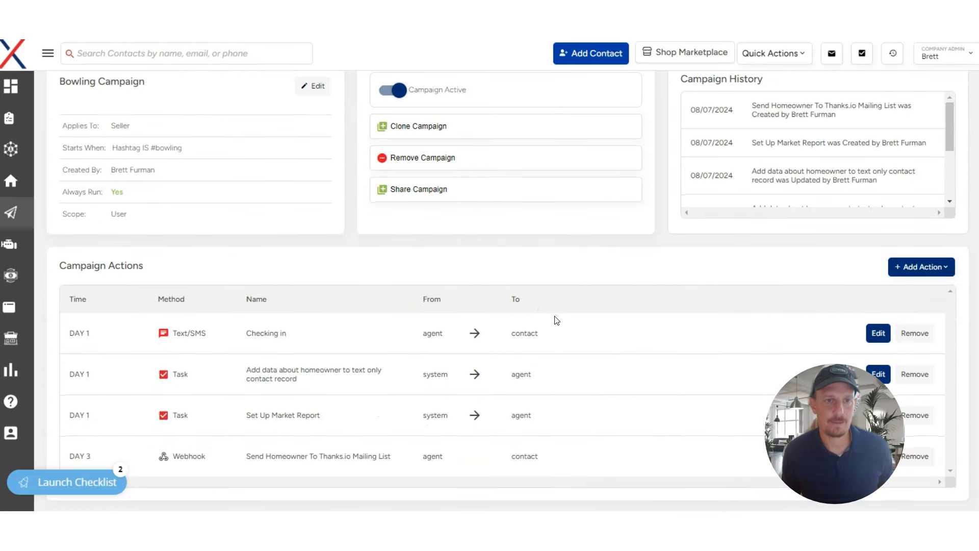
scroll("up", 3)
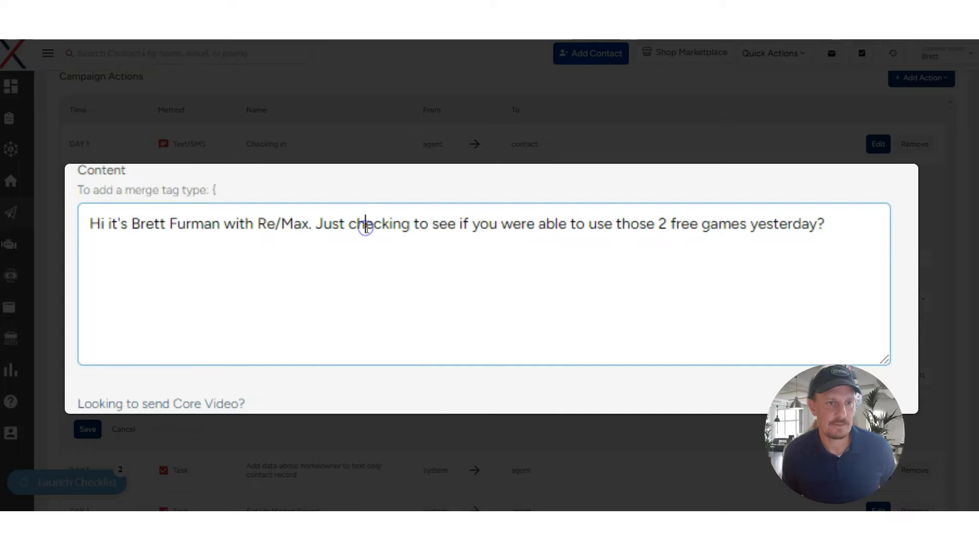
left_click_drag(430, 223, 771, 236)
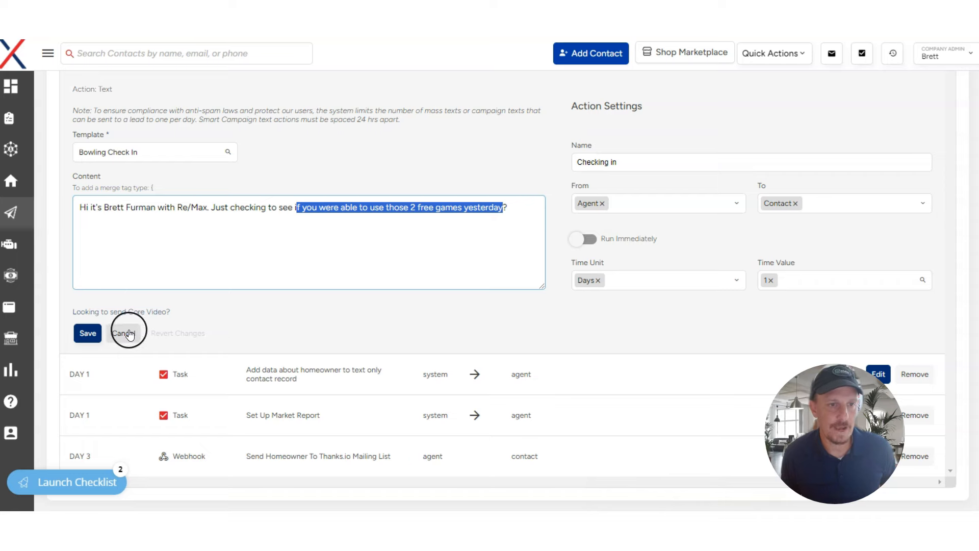
left_click(124, 333)
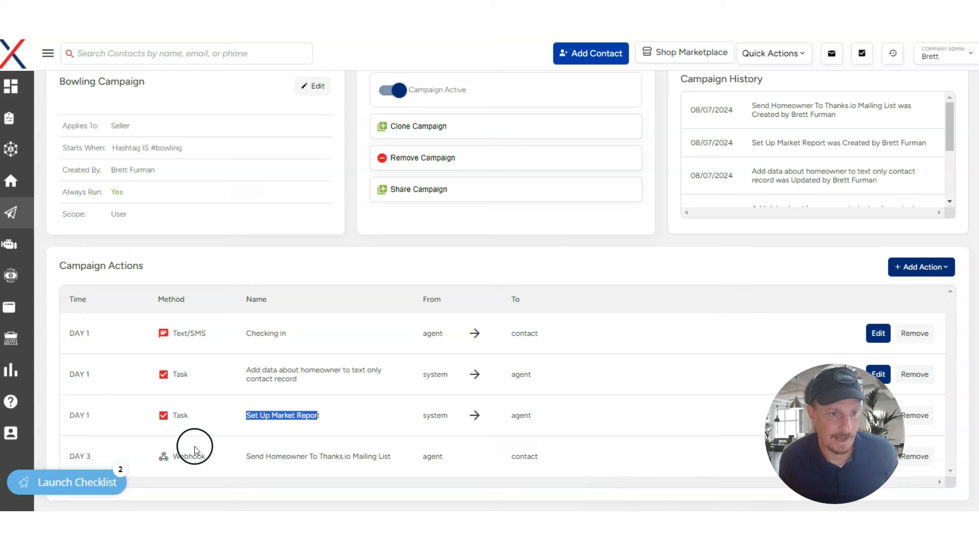
mouse_move(409, 433)
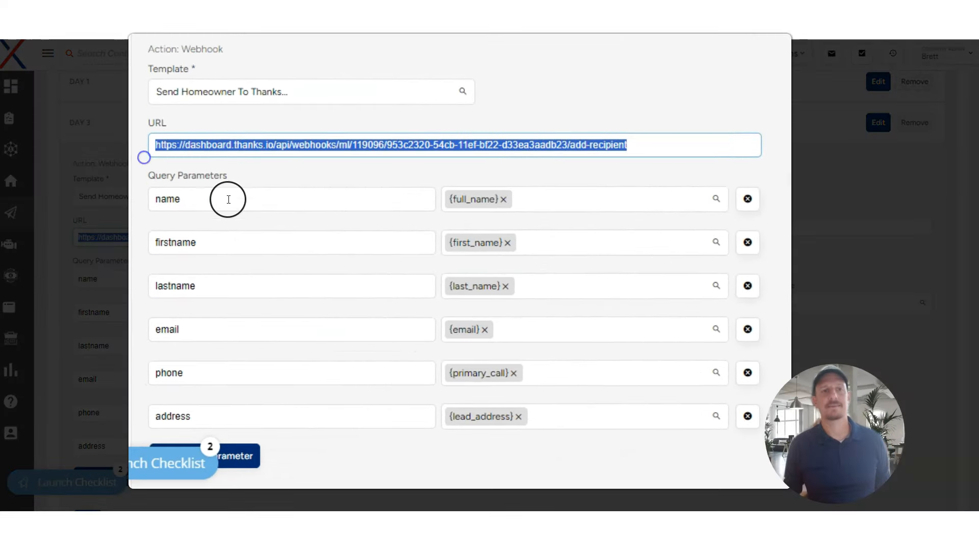
mouse_move(570, 246)
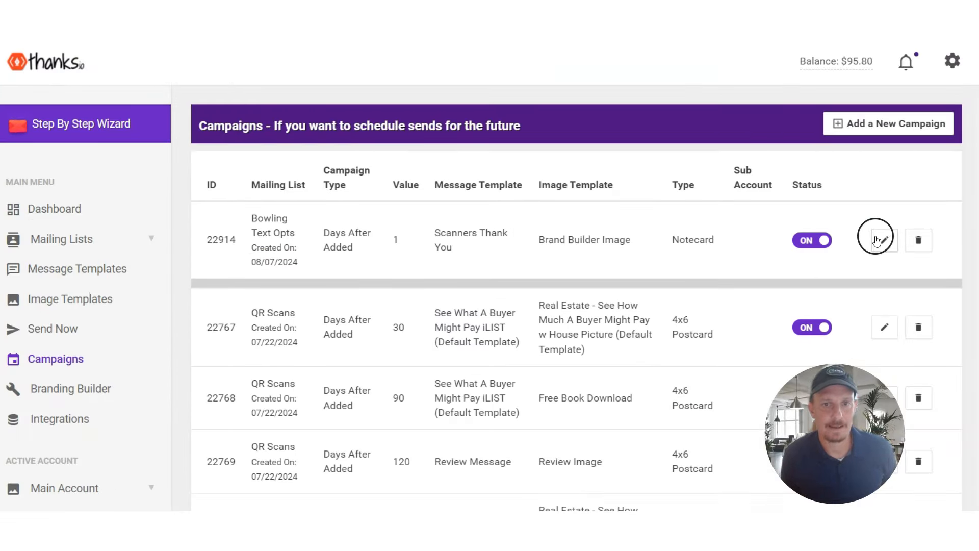
left_click(876, 239)
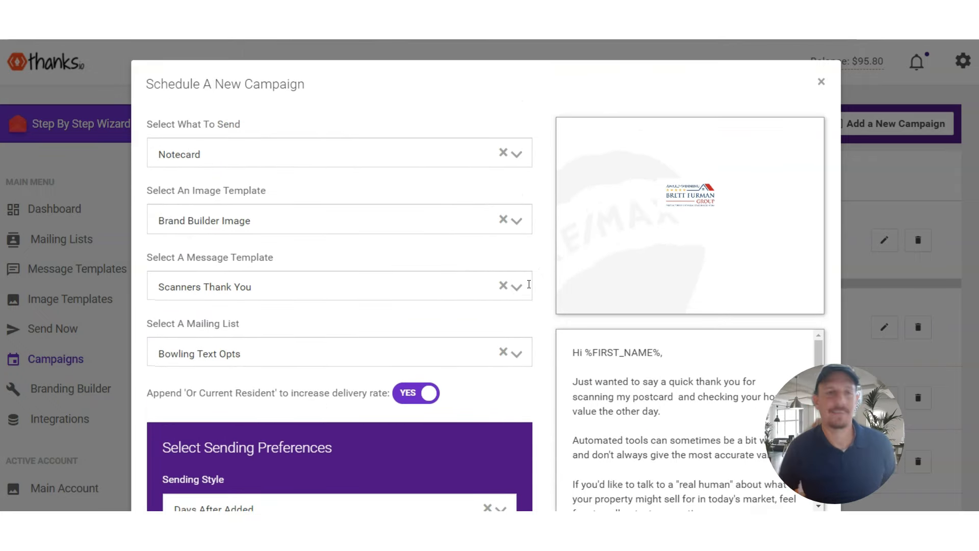
left_click(821, 82)
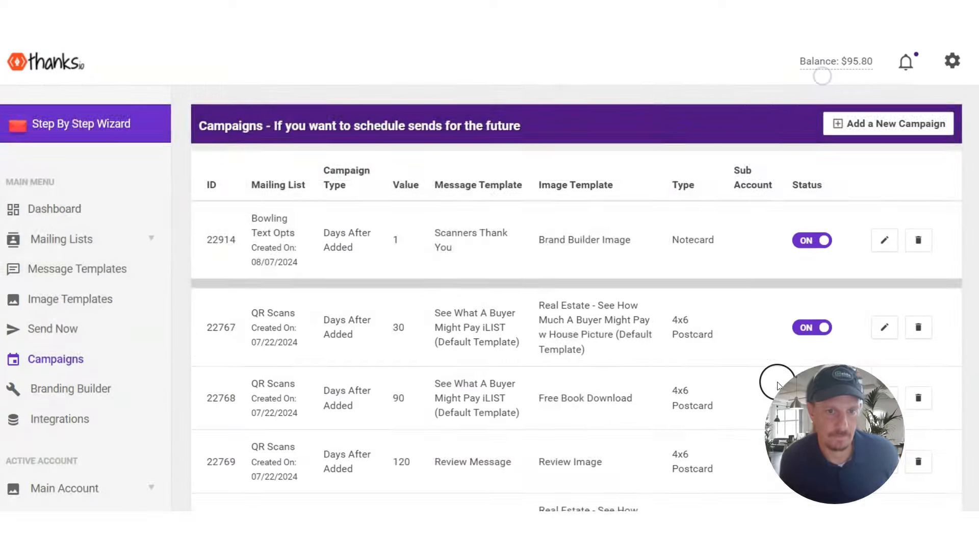
mouse_move(433, 296)
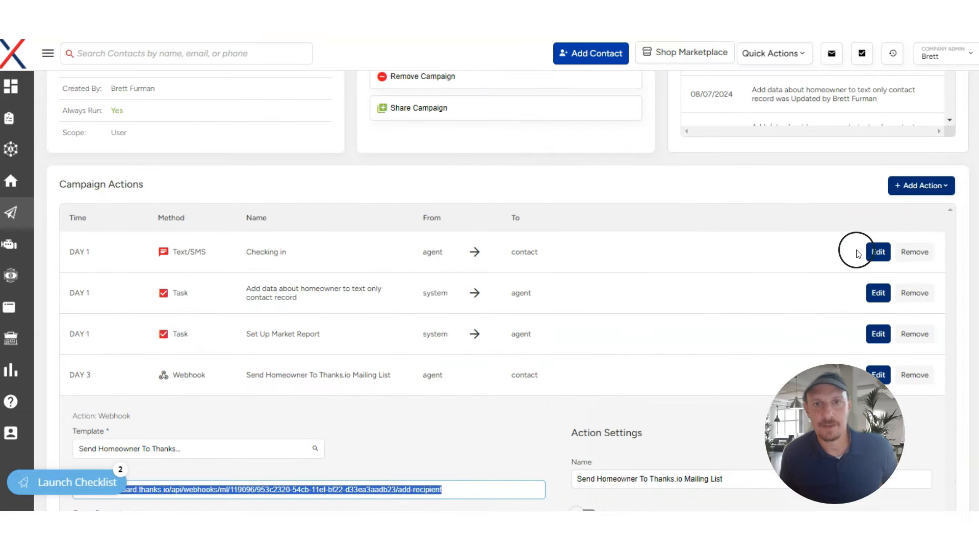
left_click(878, 251)
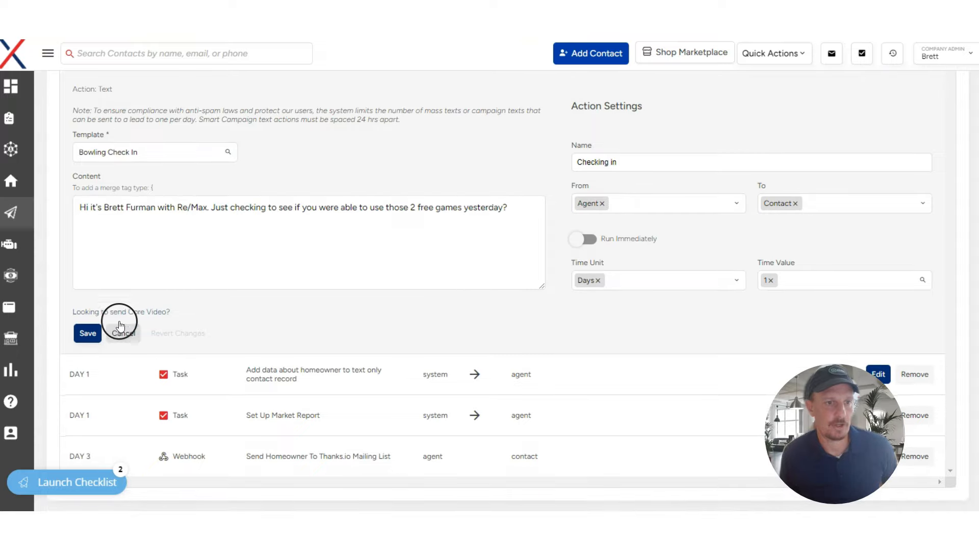
left_click(121, 312)
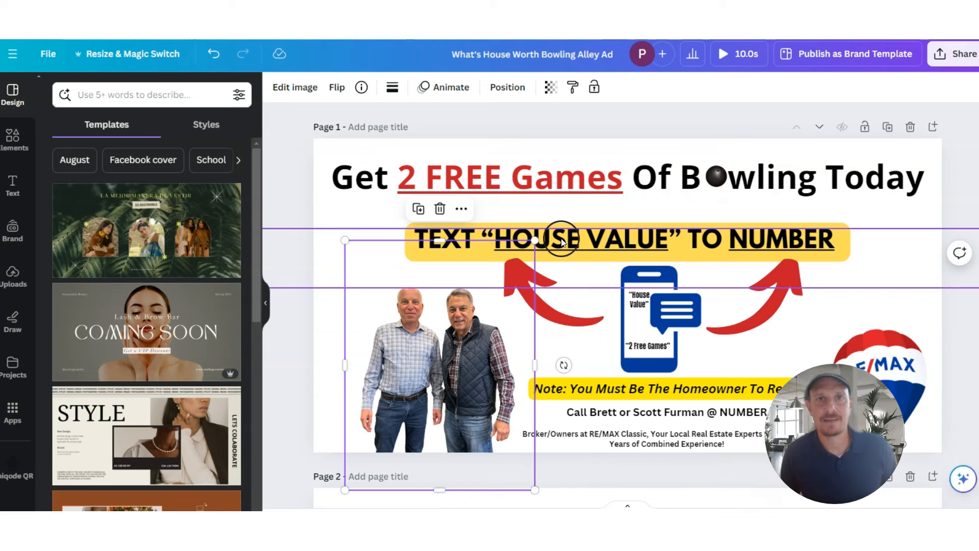
left_click(475, 177)
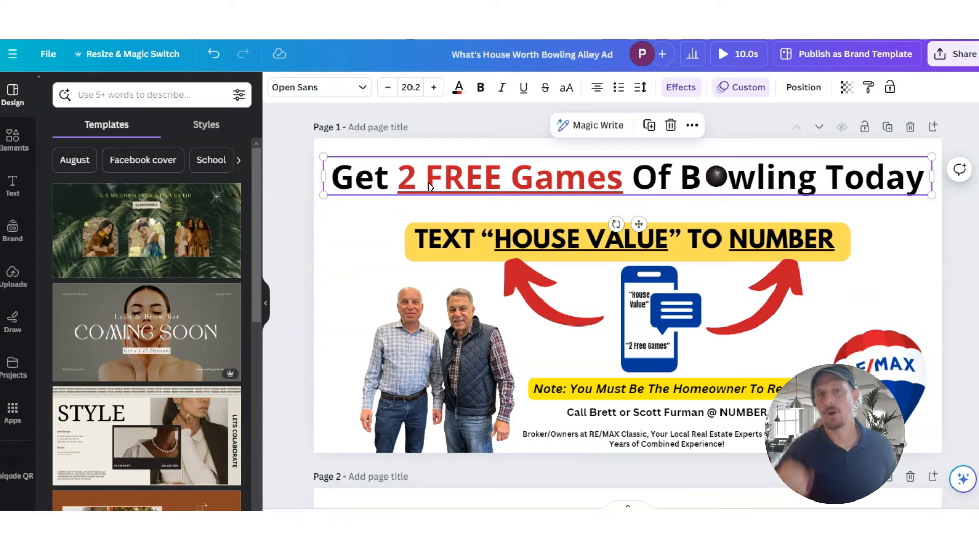
left_click(649, 281)
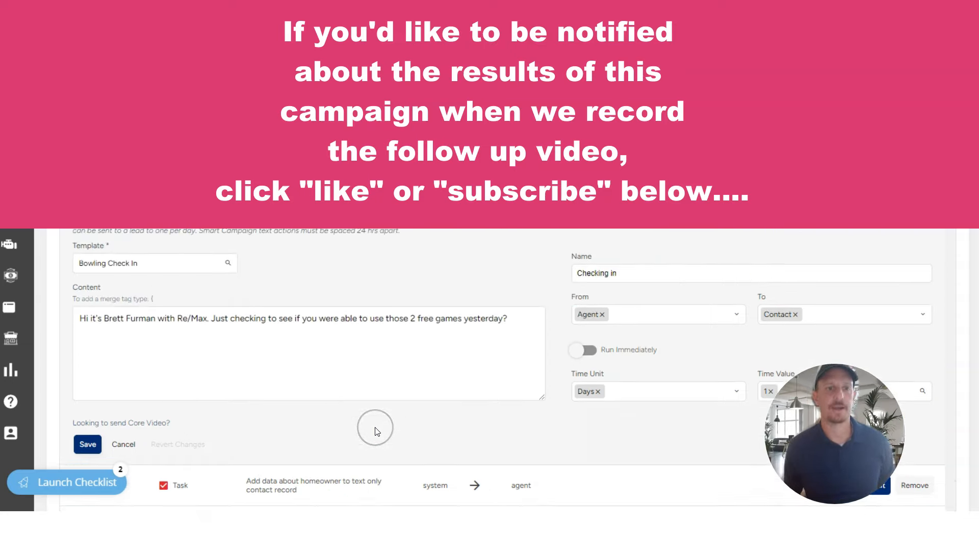
scroll("down", 3)
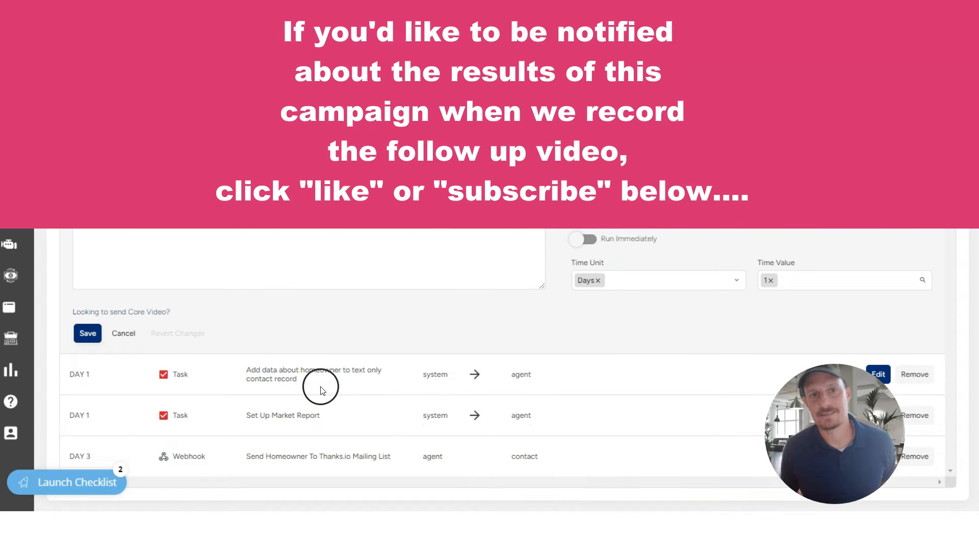